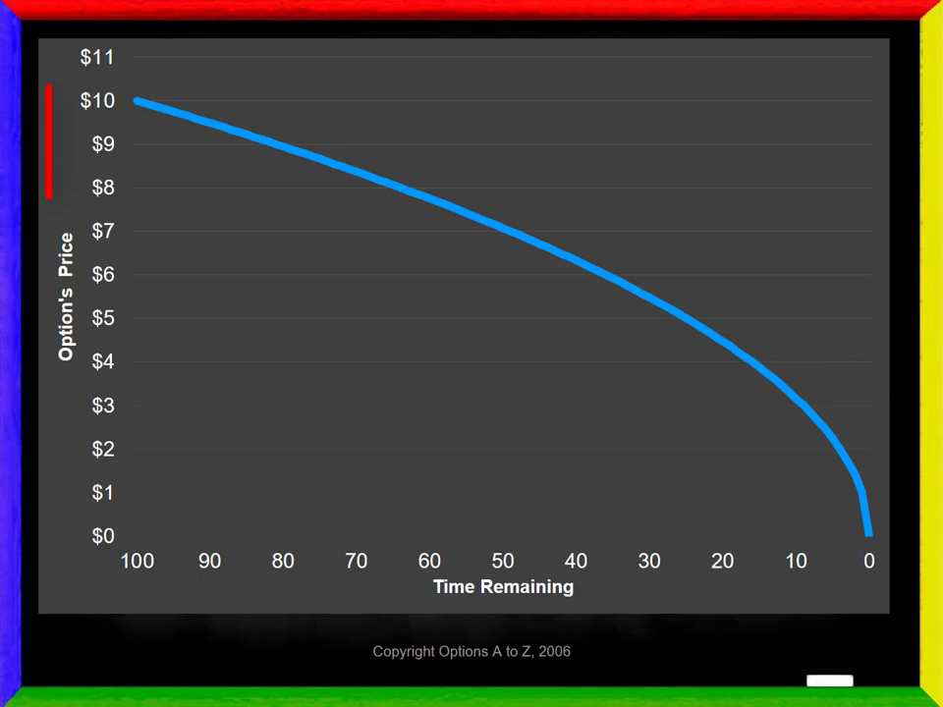
click(89, 314)
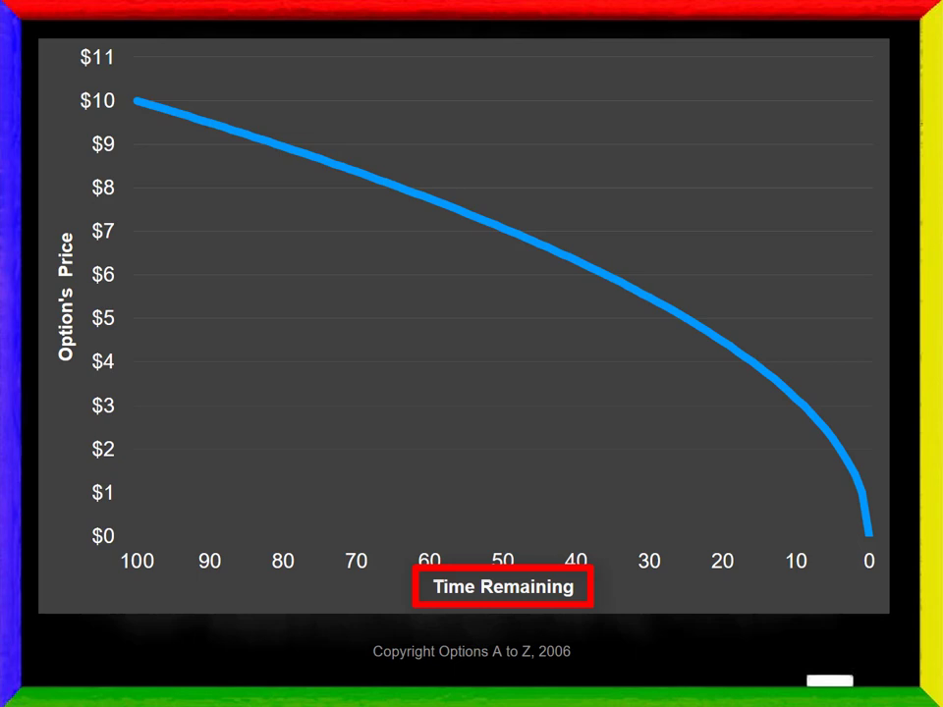
click(502, 585)
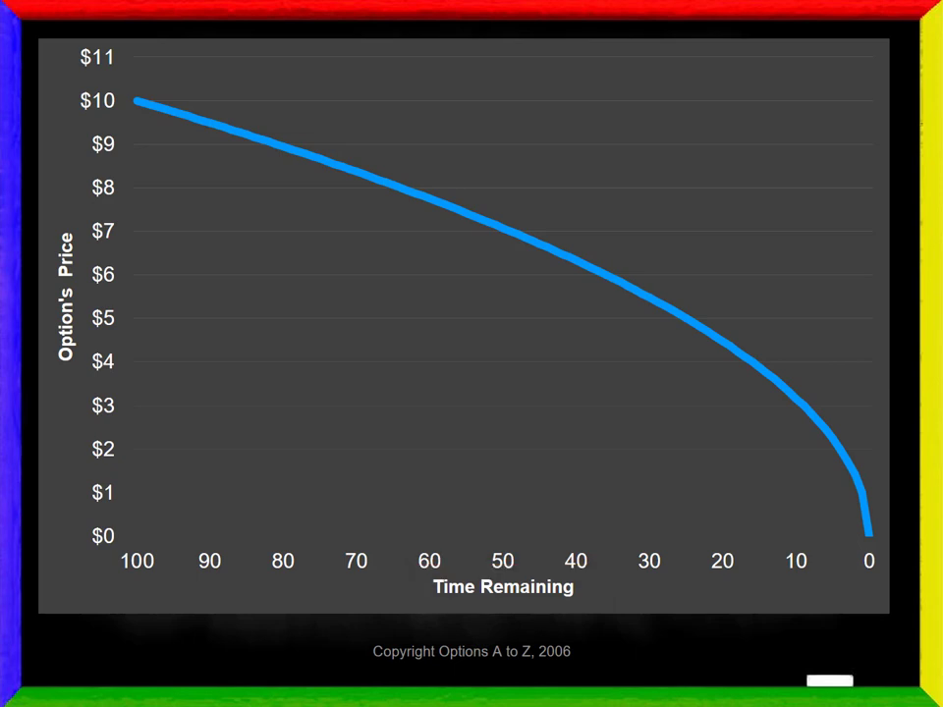